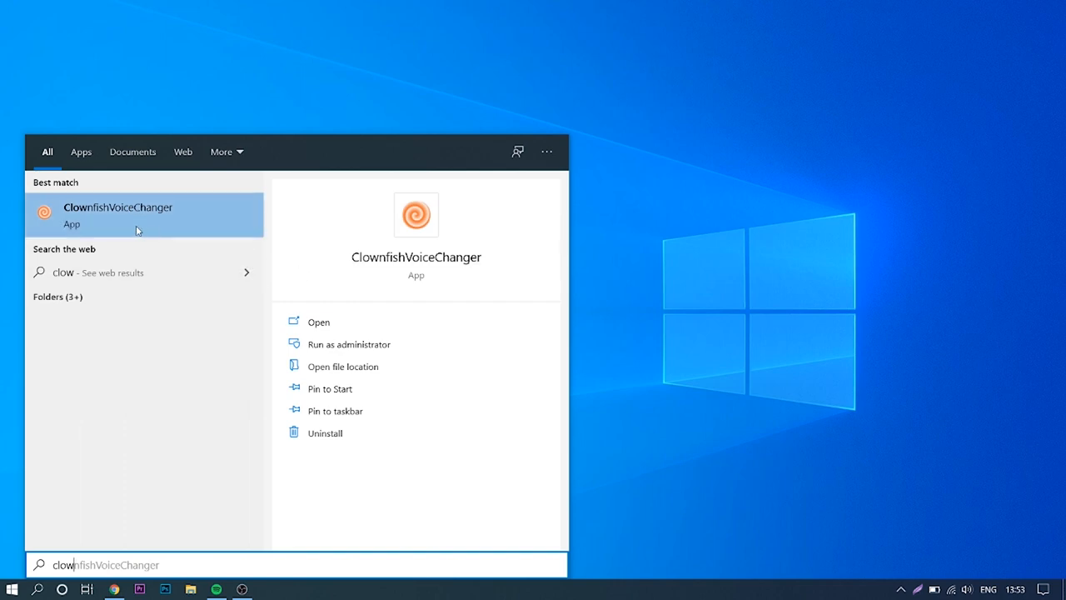
{"action": "mouse_move", "coordinate": [133, 230]}
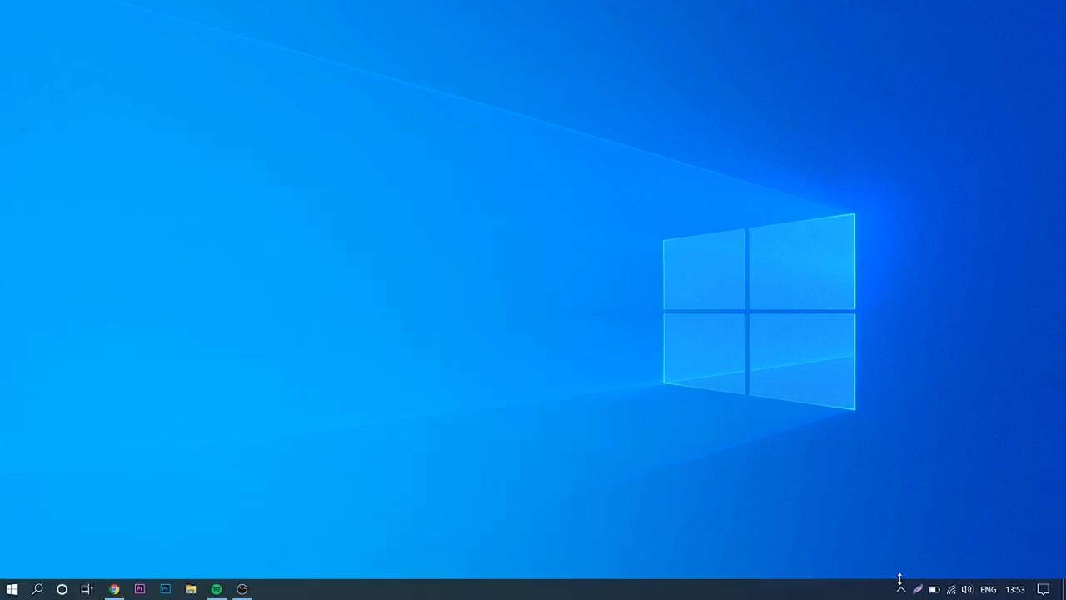
Step: Enable 'Hear microphone' from the Clownfish tray menu so mic input plays back
{"action": "left_click", "coordinate": [899, 590]}
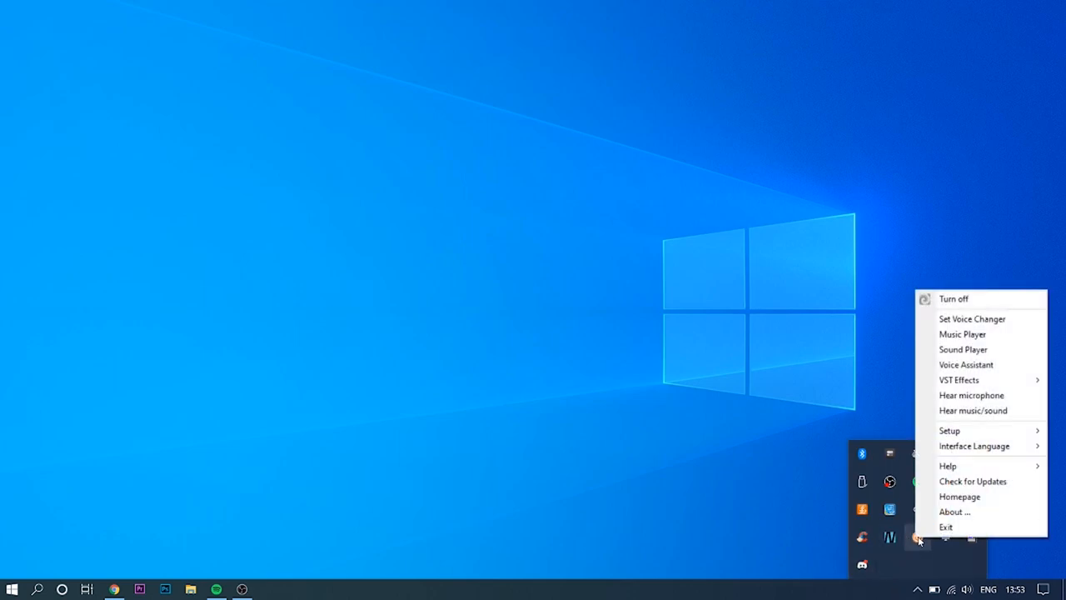
{"action": "mouse_move", "coordinate": [971, 395]}
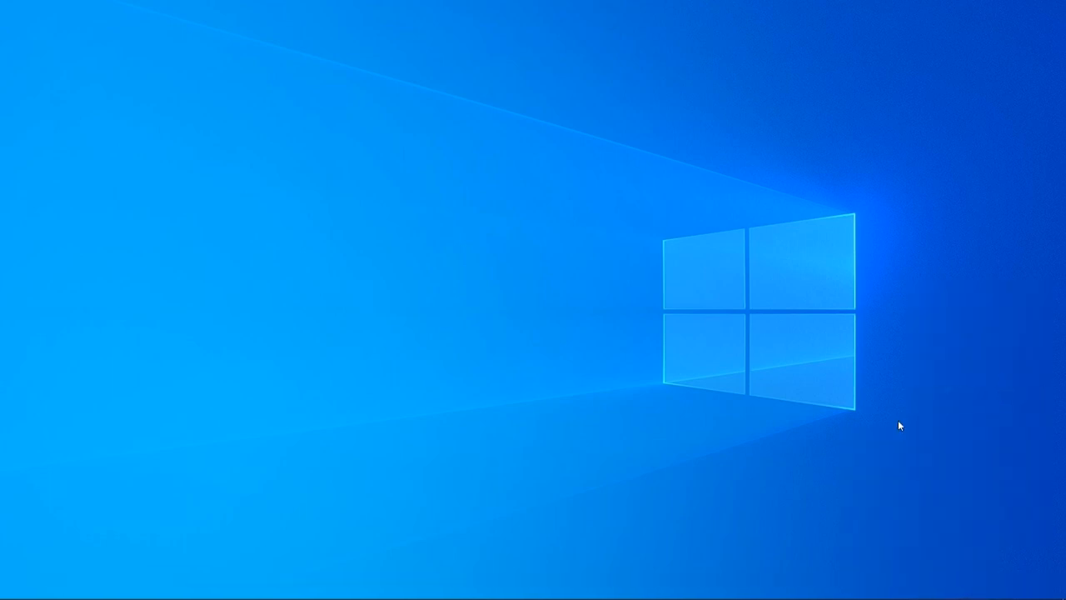
{"action": "mouse_move", "coordinate": [874, 443]}
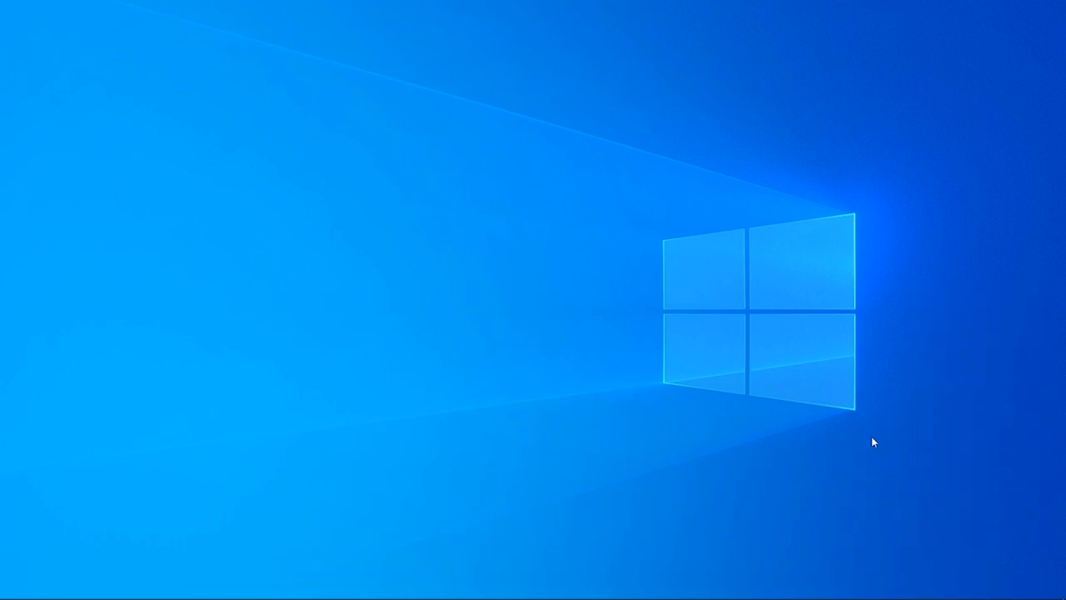